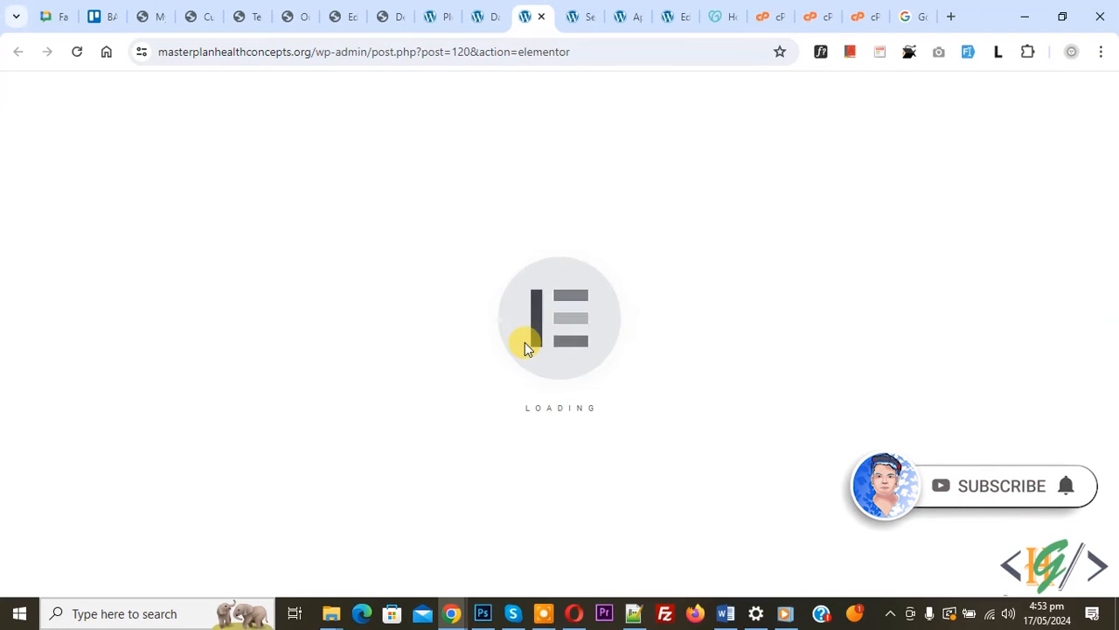
pyautogui.moveTo(564, 362)
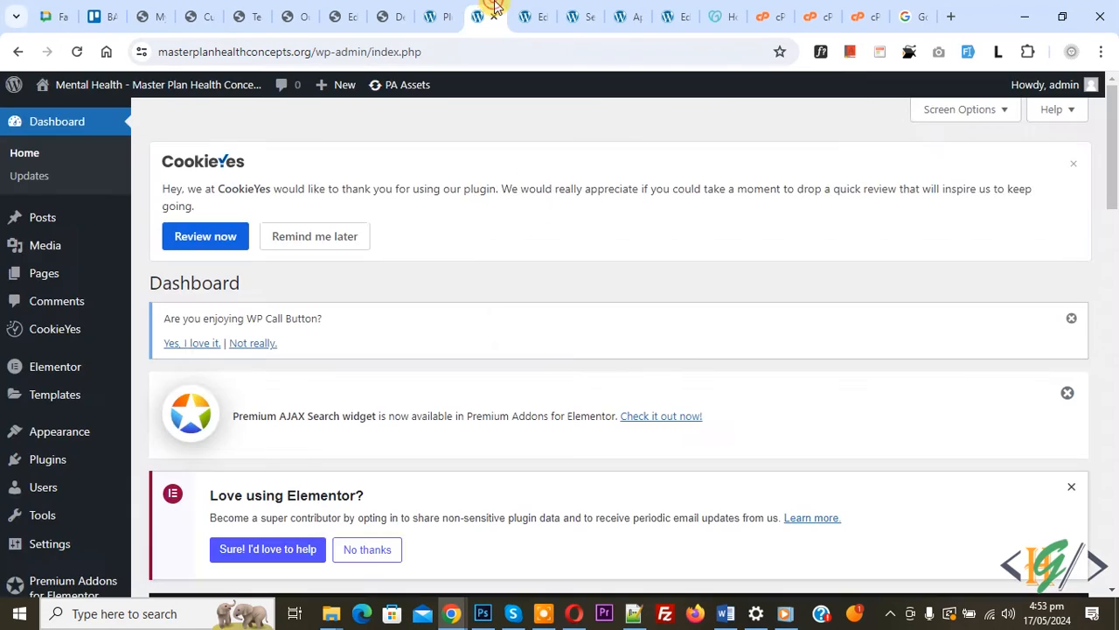
# Step: Open Elementor's Tools page and start Regenerate Files & Data
pyautogui.scroll(-3)
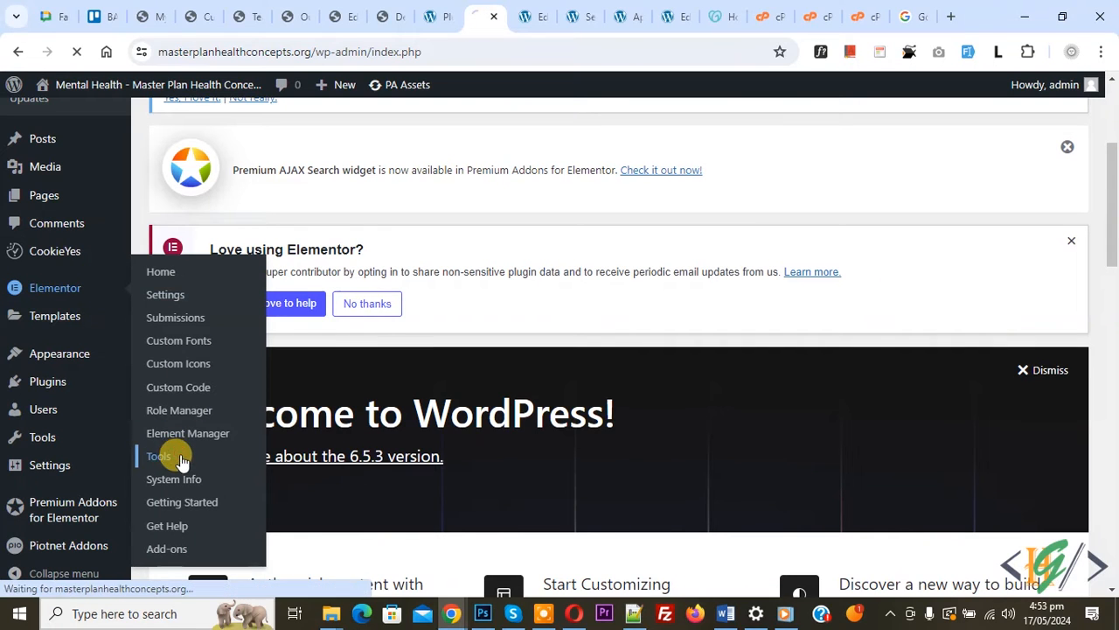
pyautogui.click(158, 455)
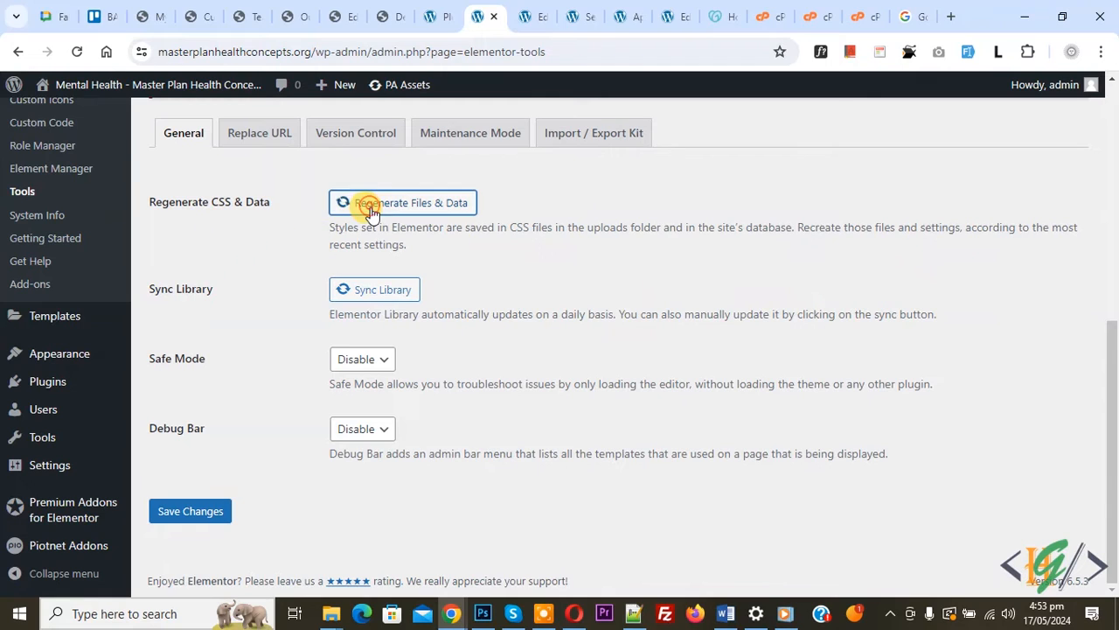
pyautogui.click(401, 202)
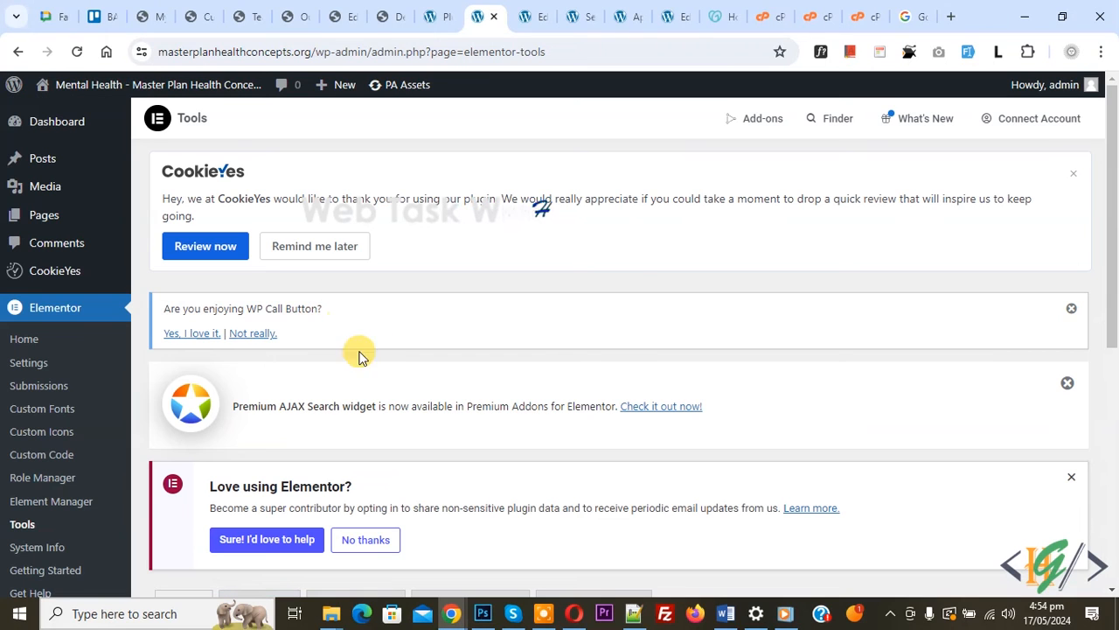
pyautogui.moveTo(440, 339)
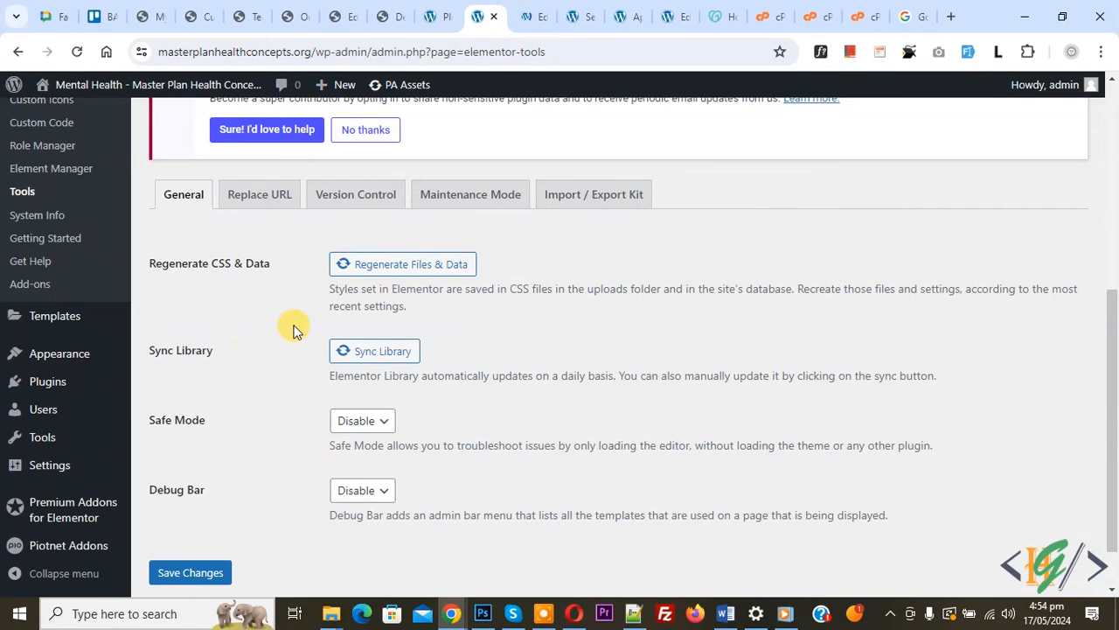
pyautogui.moveTo(492, 252)
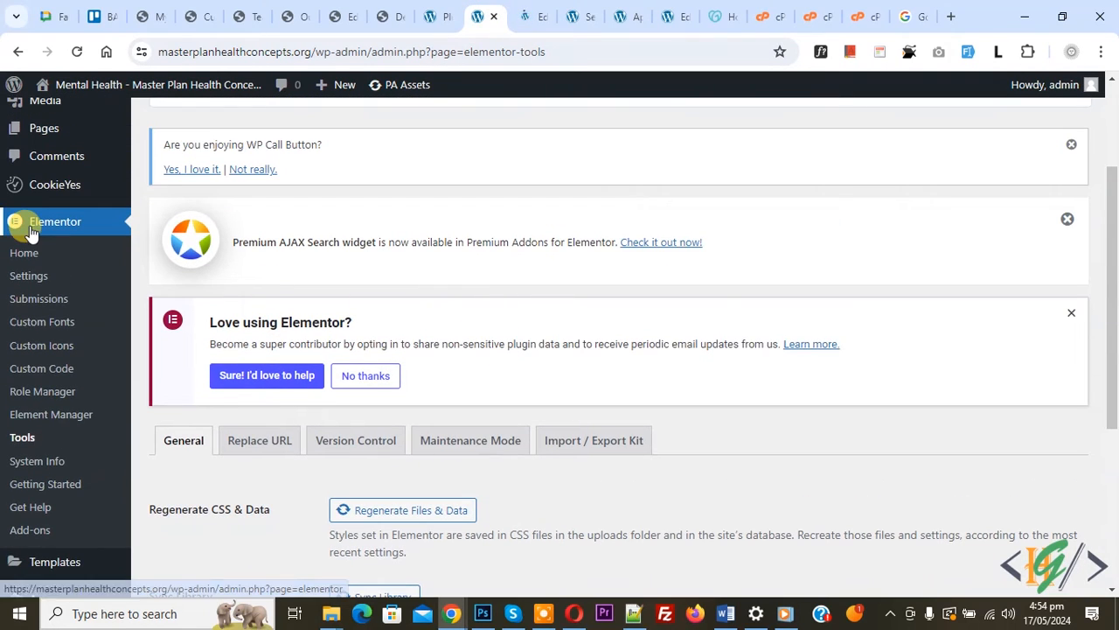
# Step: Open the Advanced tab of Elementor's settings
pyautogui.click(28, 275)
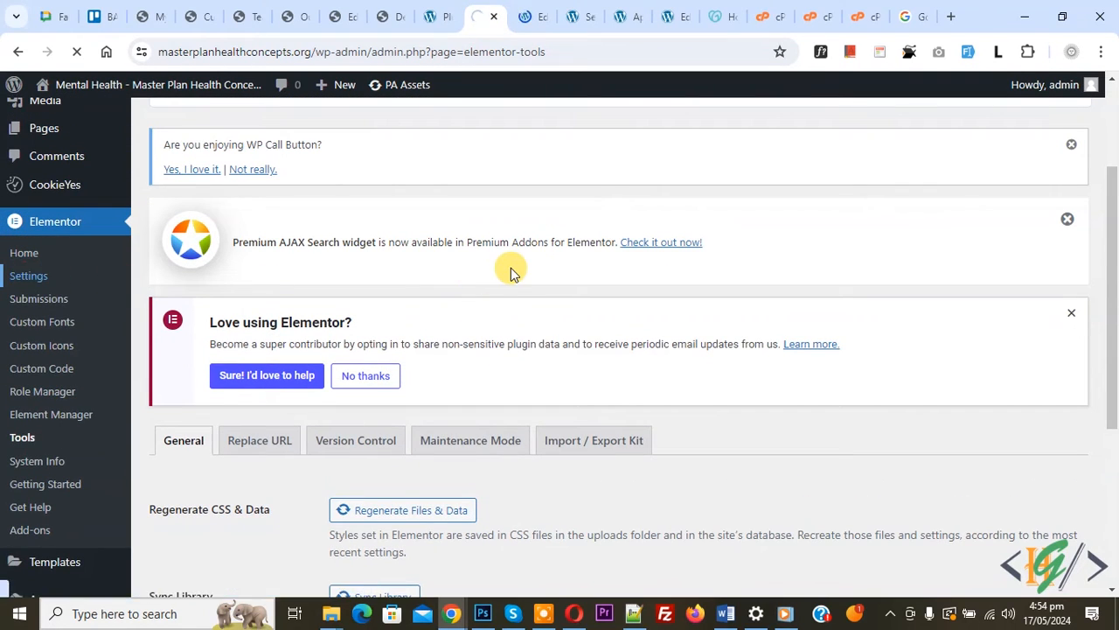
pyautogui.click(28, 275)
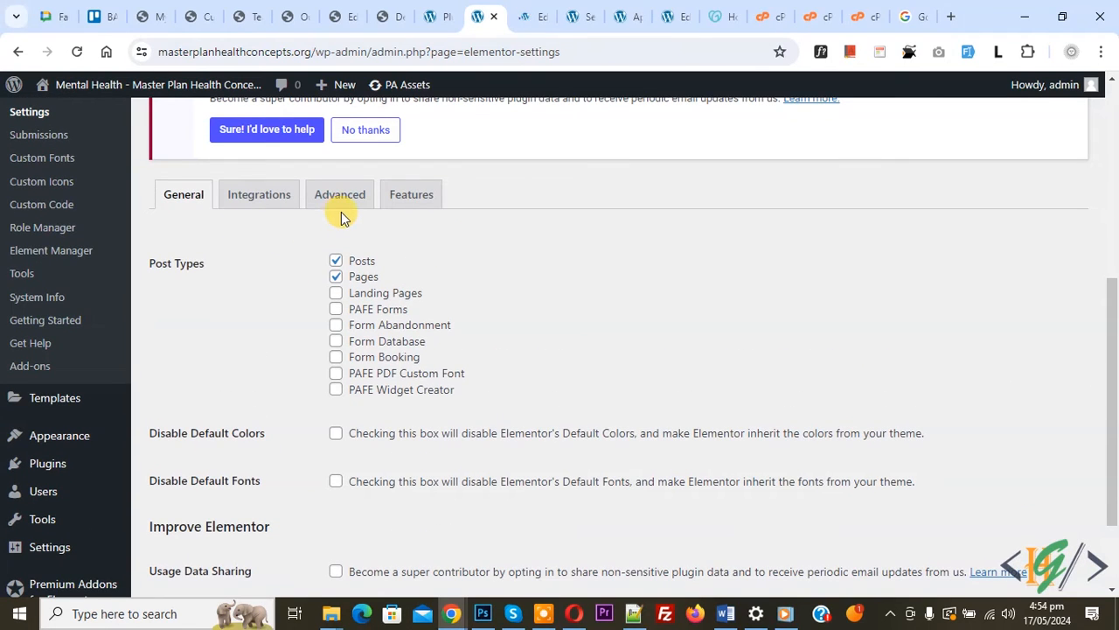
pyautogui.click(339, 194)
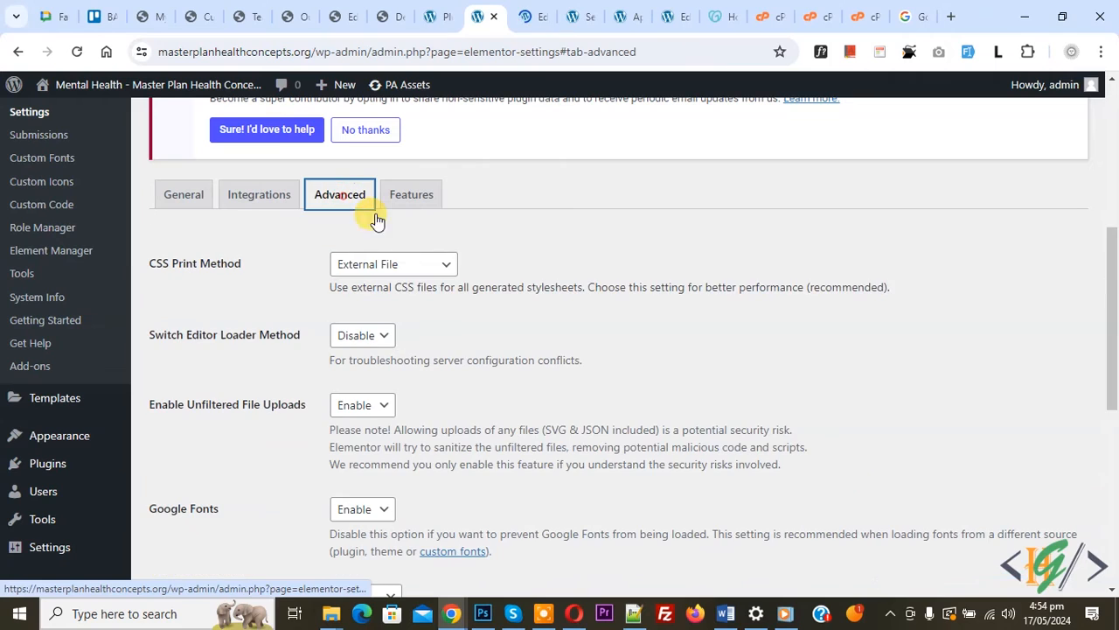
pyautogui.scroll(-3)
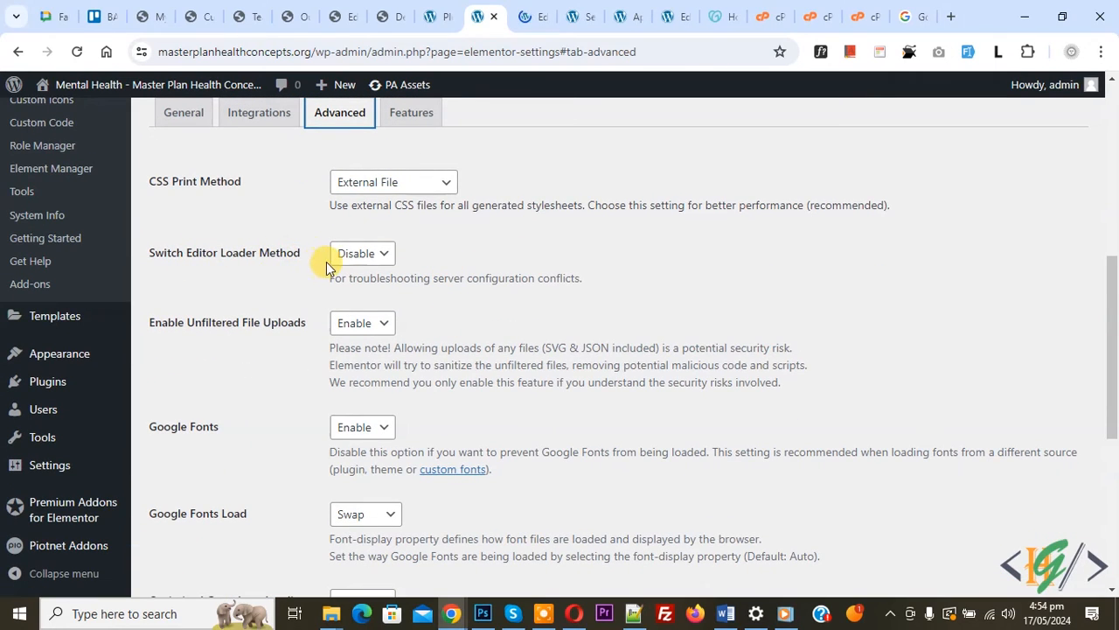
# Step: Set Switch Editor Loader Method to Enable and save the changes
pyautogui.click(361, 252)
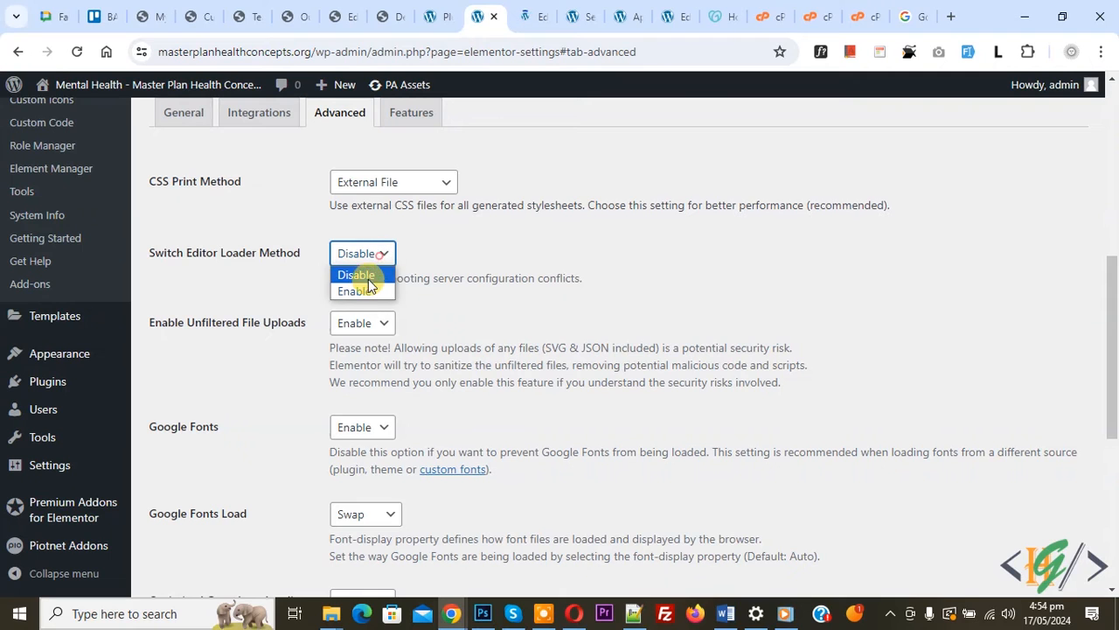
pyautogui.scroll(-3)
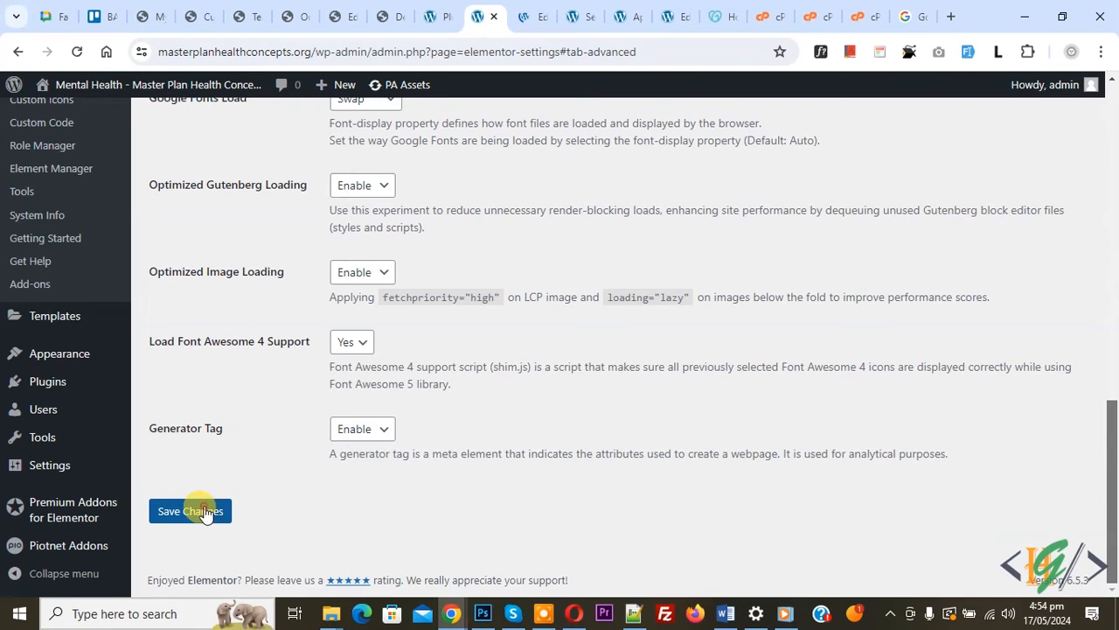
pyautogui.click(189, 511)
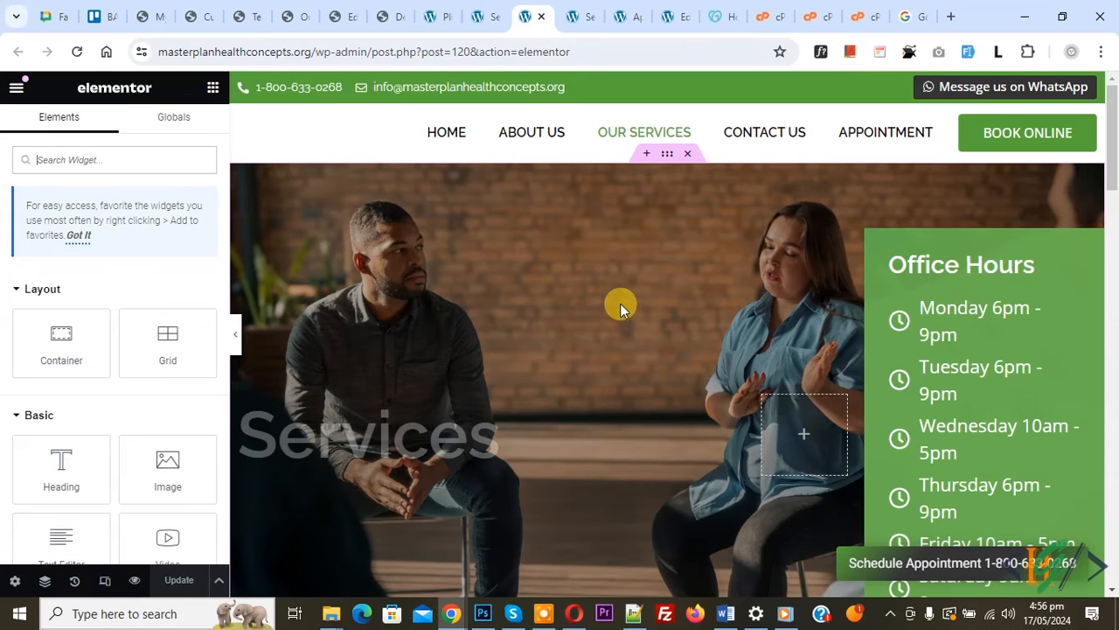
pyautogui.moveTo(627, 313)
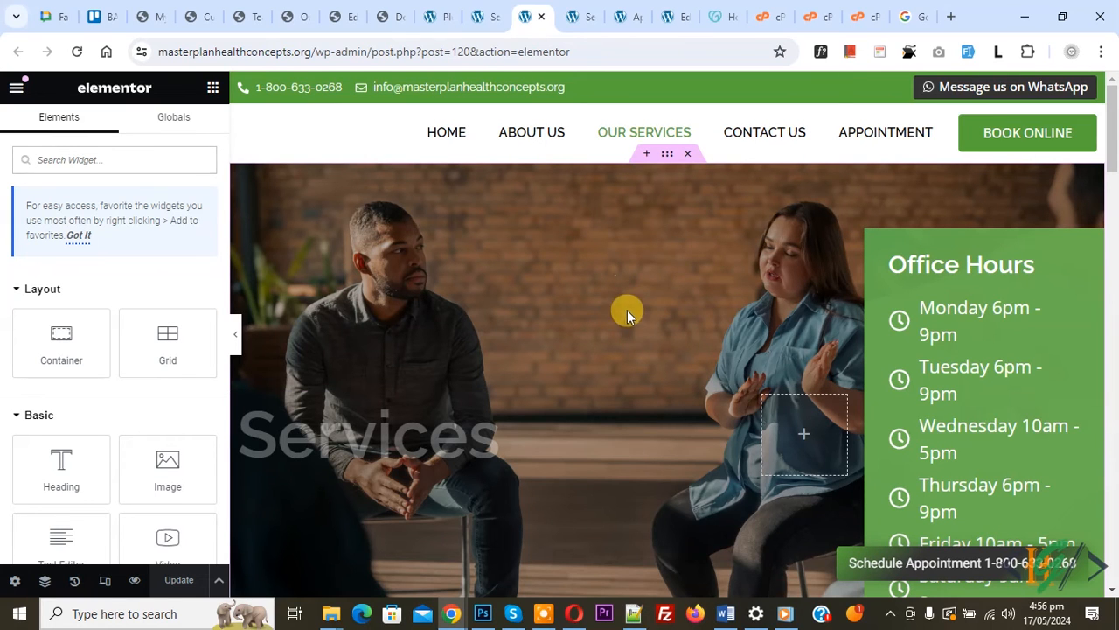
# Step: Scroll around to confirm Switch Editor Loader Method shows Enable
pyautogui.hscroll(3)
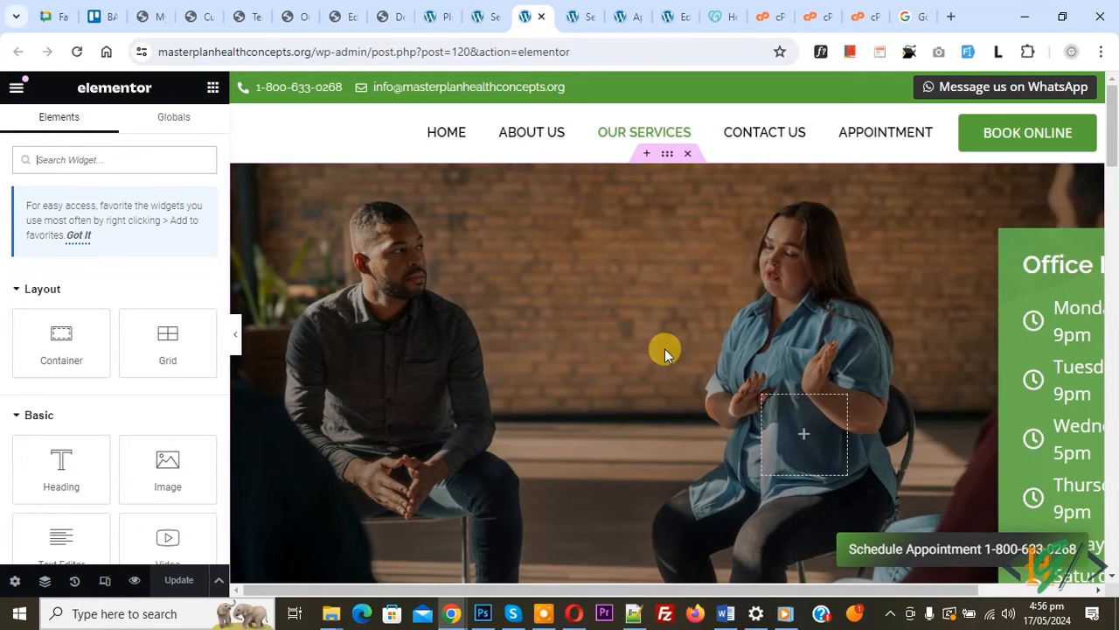
pyautogui.scroll(-3)
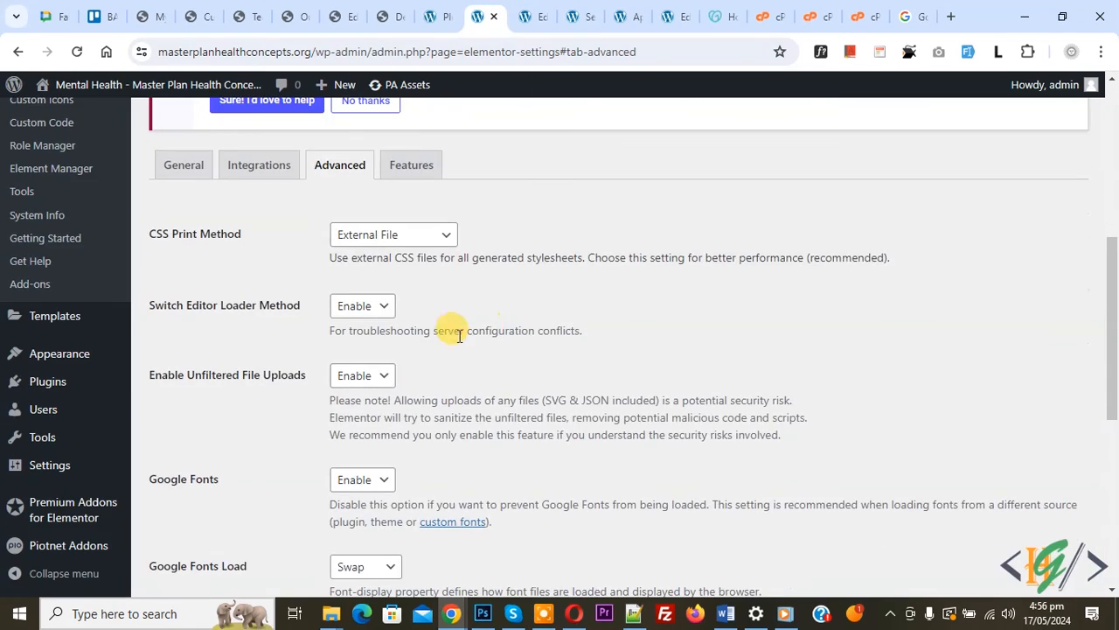
pyautogui.moveTo(227, 323)
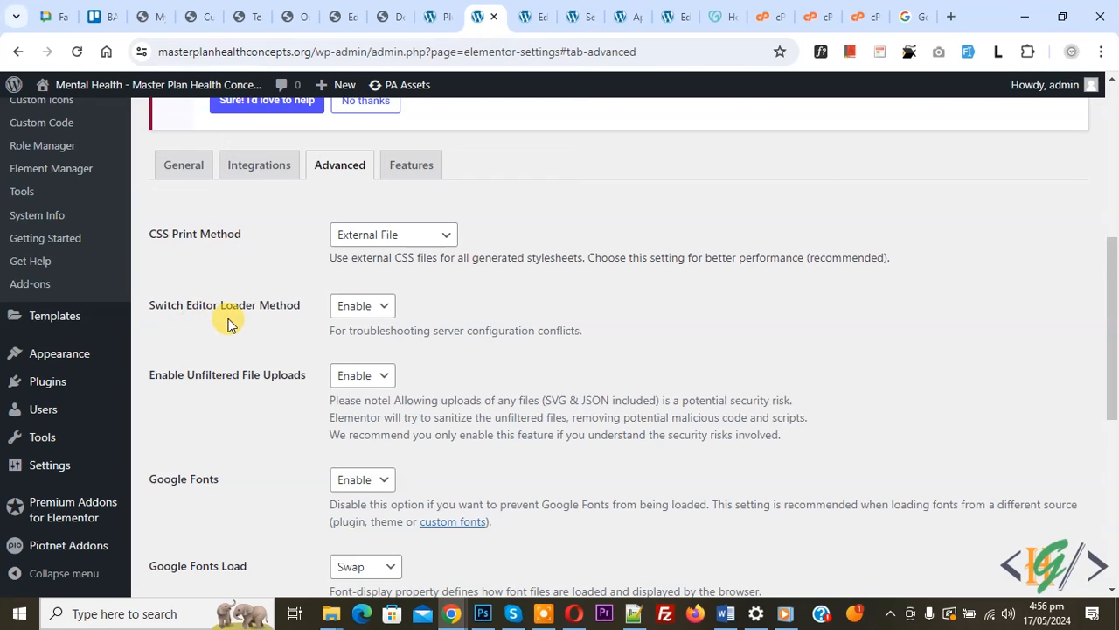